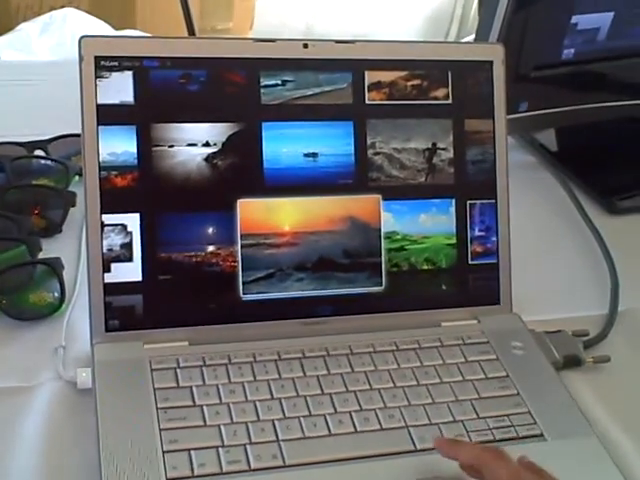
Open the sunset-over-waves photo from the 3D wall into full-screen slideshow view.
double_click(308, 244)
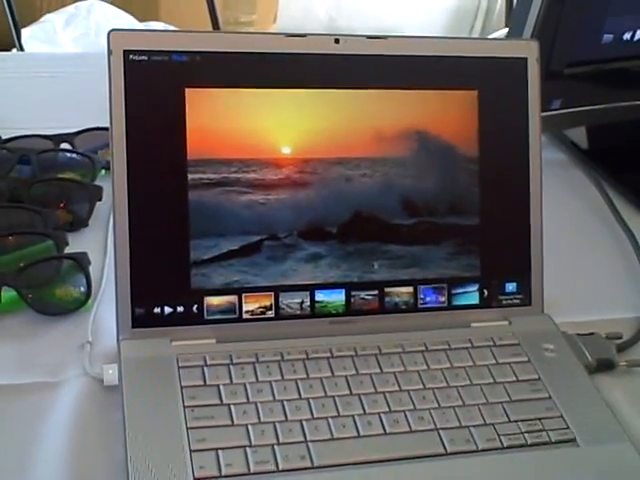